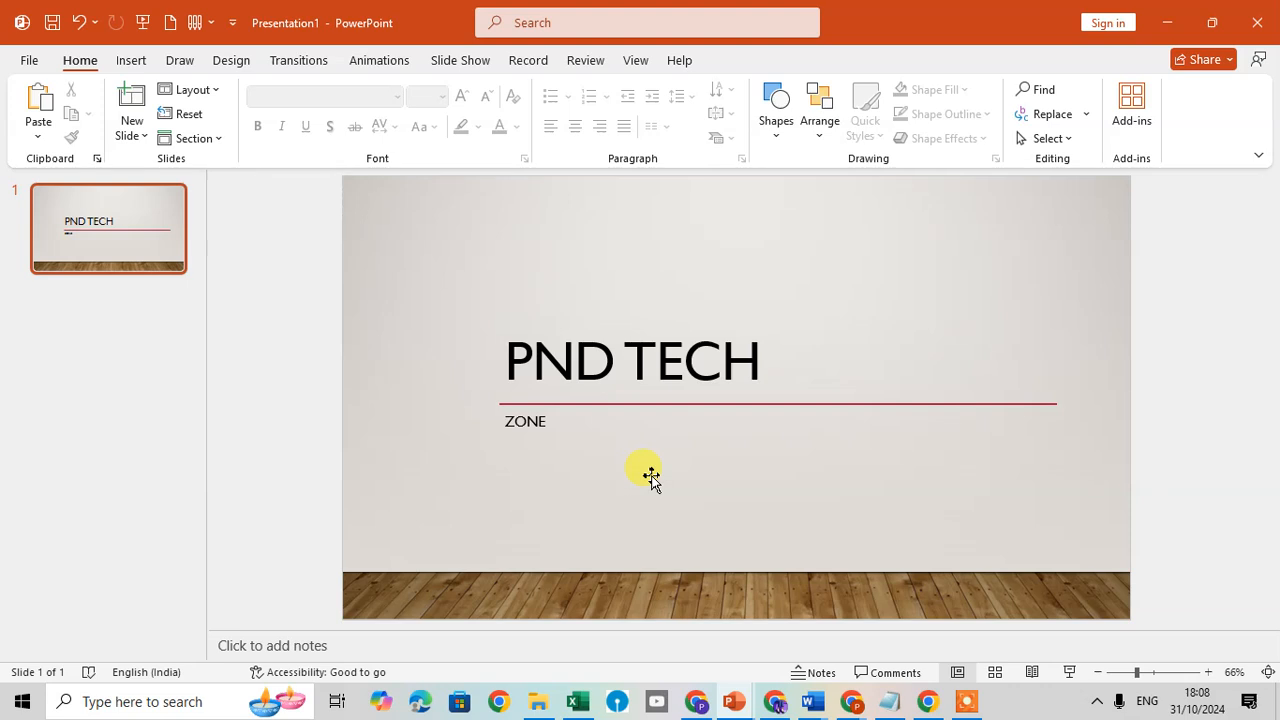
pyautogui.moveTo(393, 390)
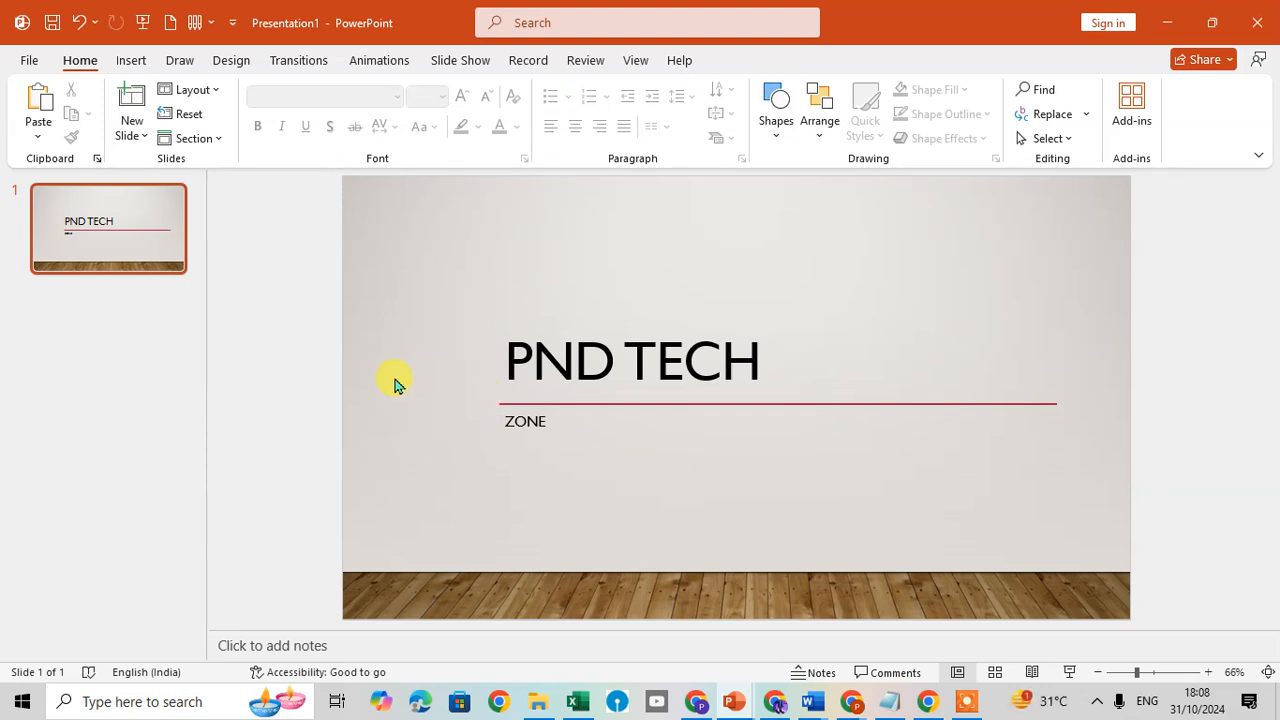
pyautogui.moveTo(383, 50)
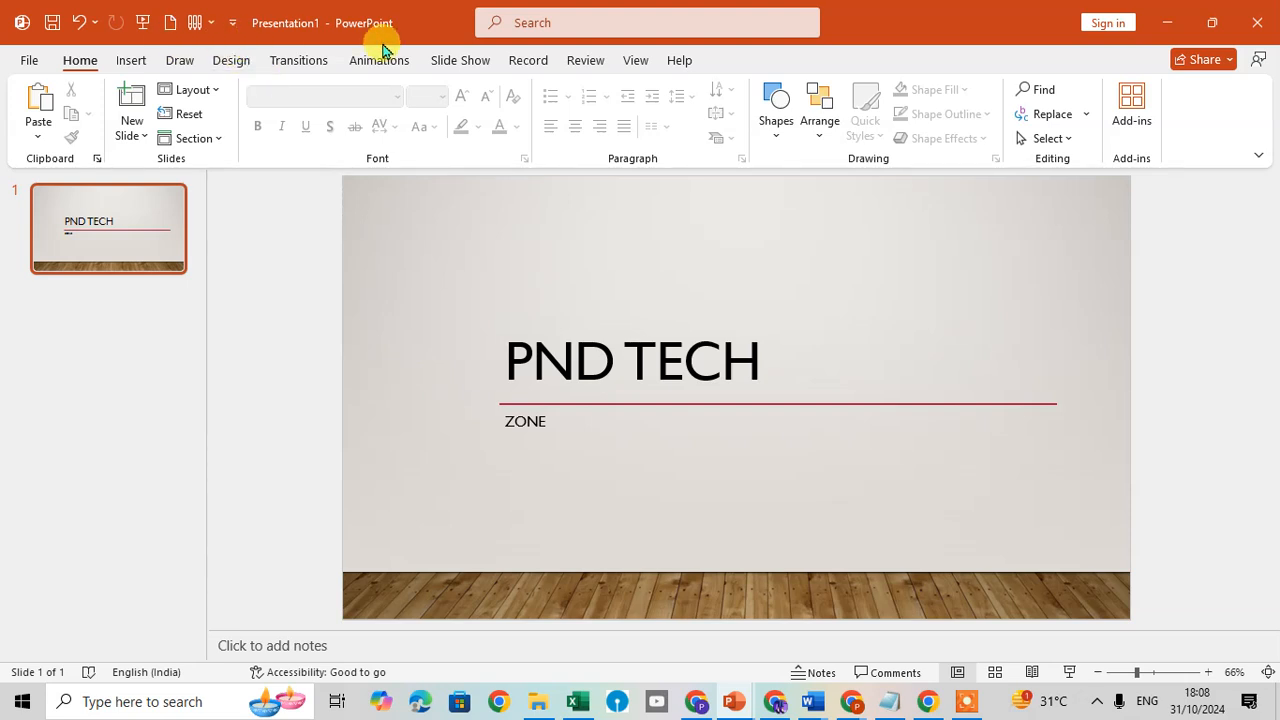
pyautogui.moveTo(179, 60)
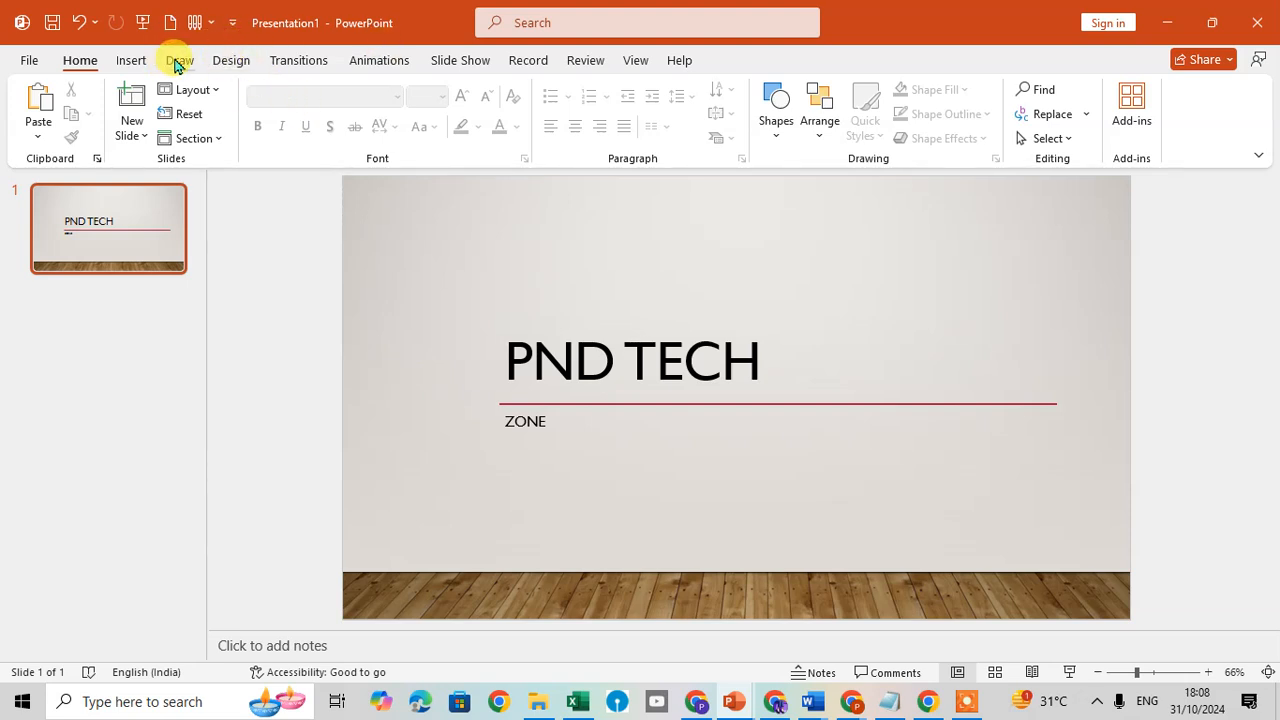
# Step: Switch to the Draw tab to reveal the pens and Ink to Shape
pyautogui.click(180, 60)
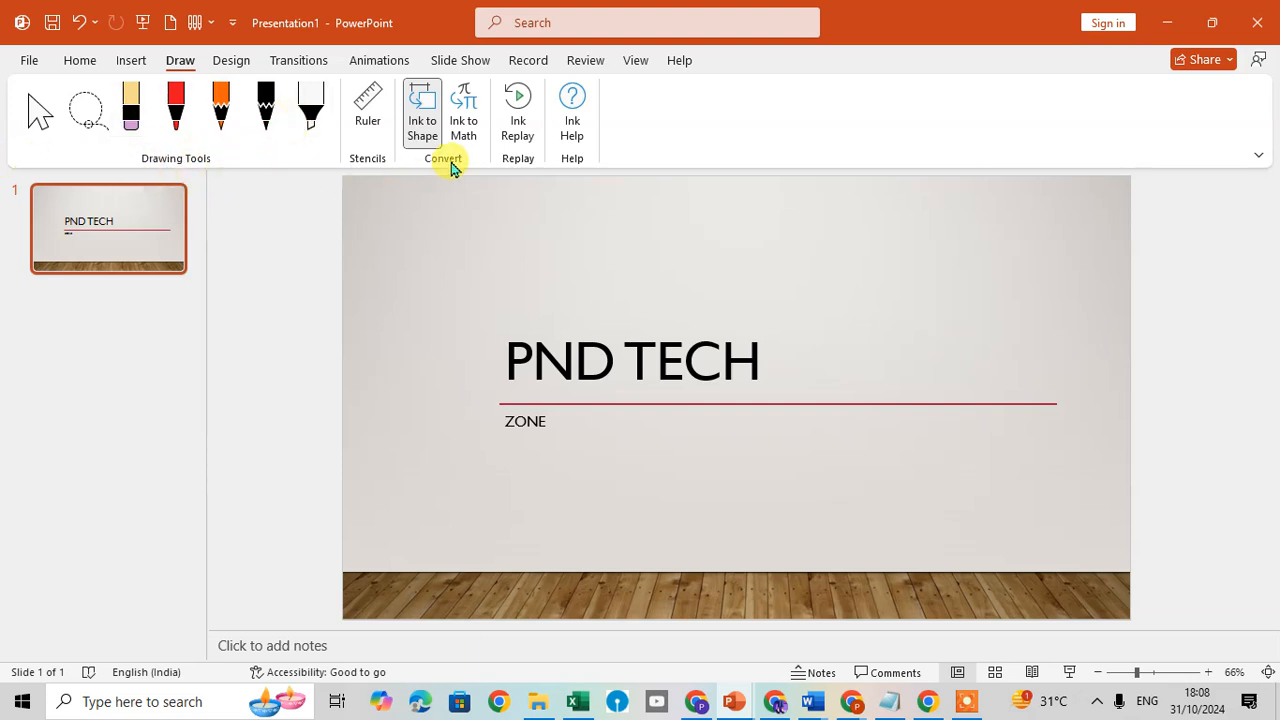
pyautogui.moveTo(452, 172)
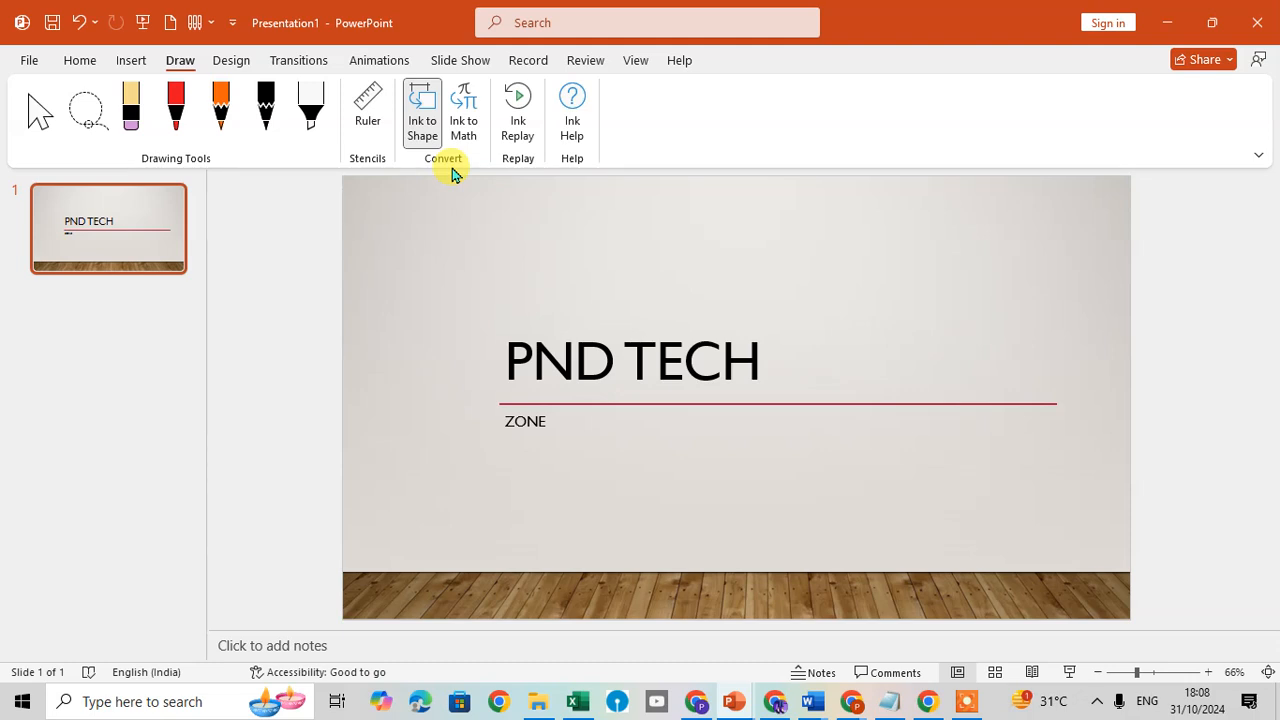
pyautogui.moveTo(445, 300)
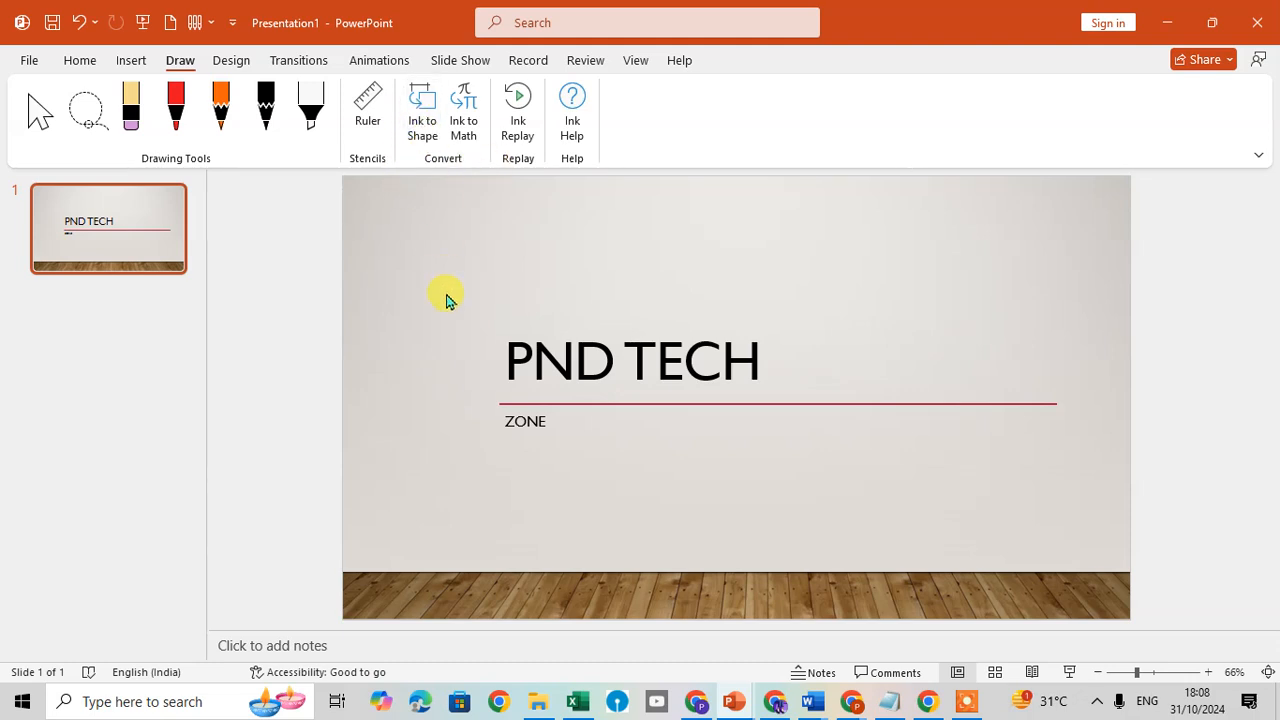
pyautogui.moveTo(422, 110)
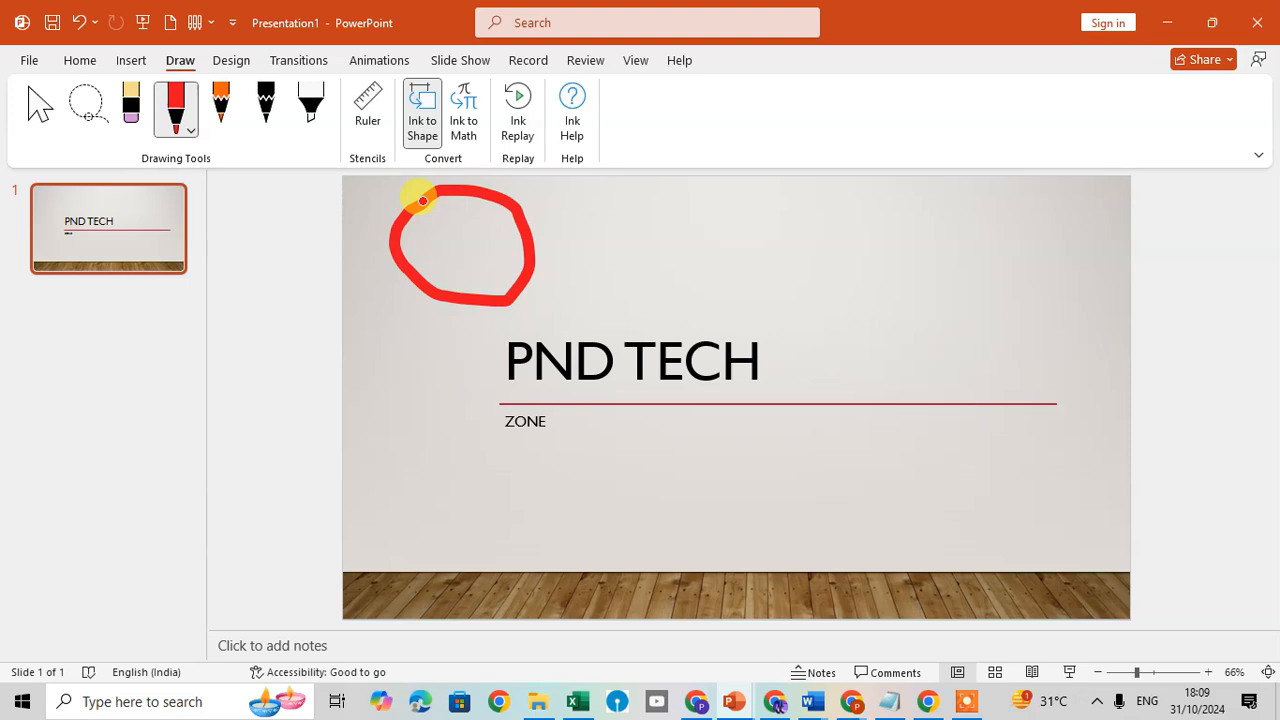
# Step: Finish the red circle stroke at the top-left so it converts to a circle shape
pyautogui.click(422, 112)
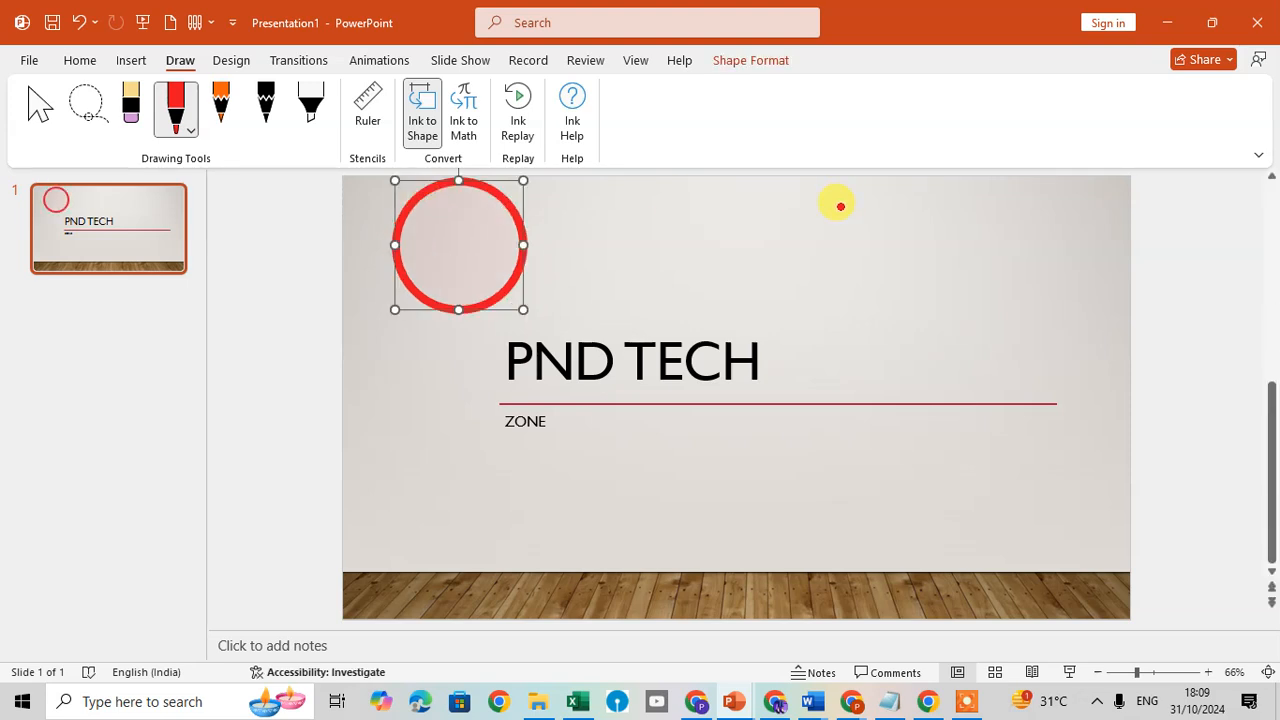
pyautogui.moveTo(406, 350)
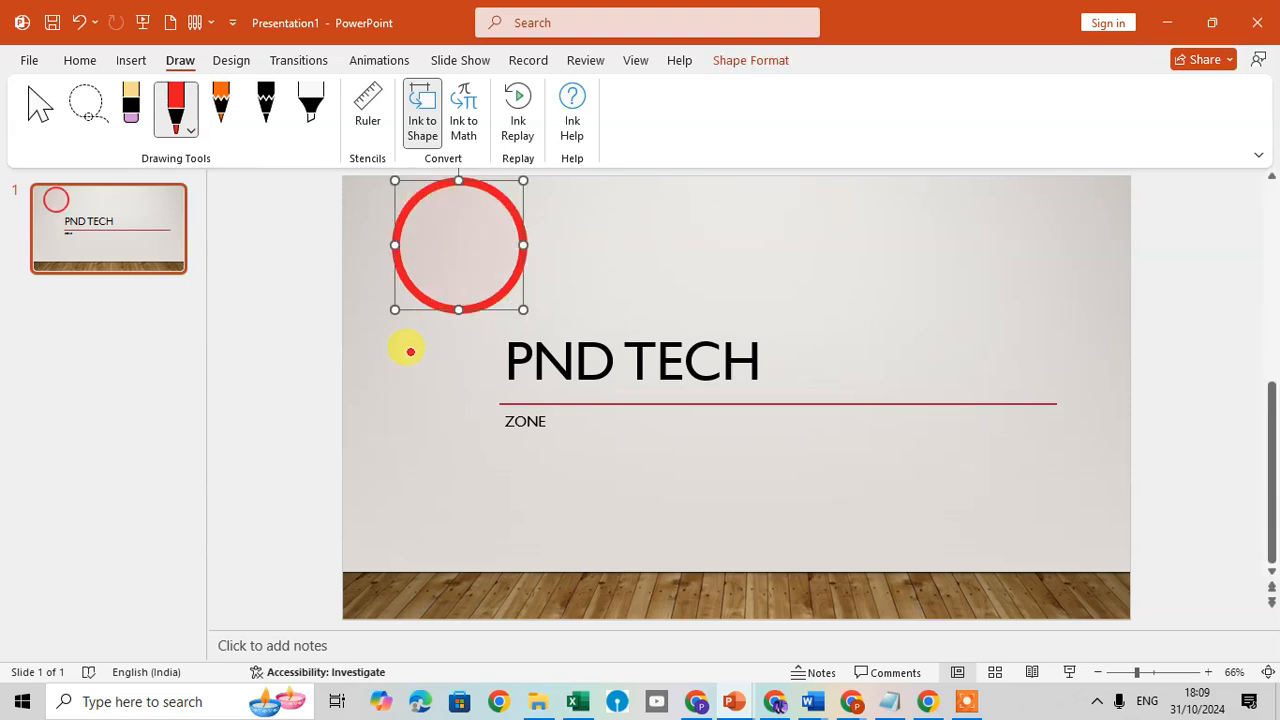
pyautogui.moveTo(588, 200)
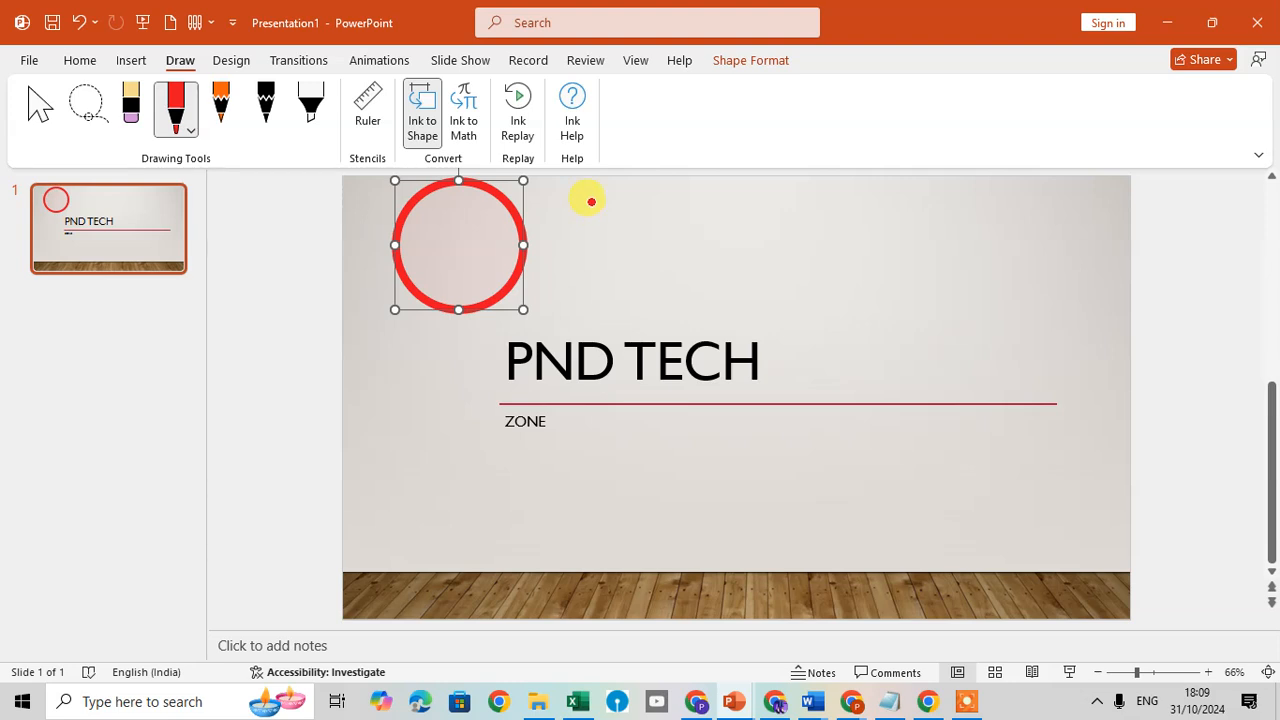
# Step: Draw a red square right of the circle, then sketch a rectangle outline at top right
pyautogui.moveTo(590, 200); pyautogui.dragTo(615, 308)
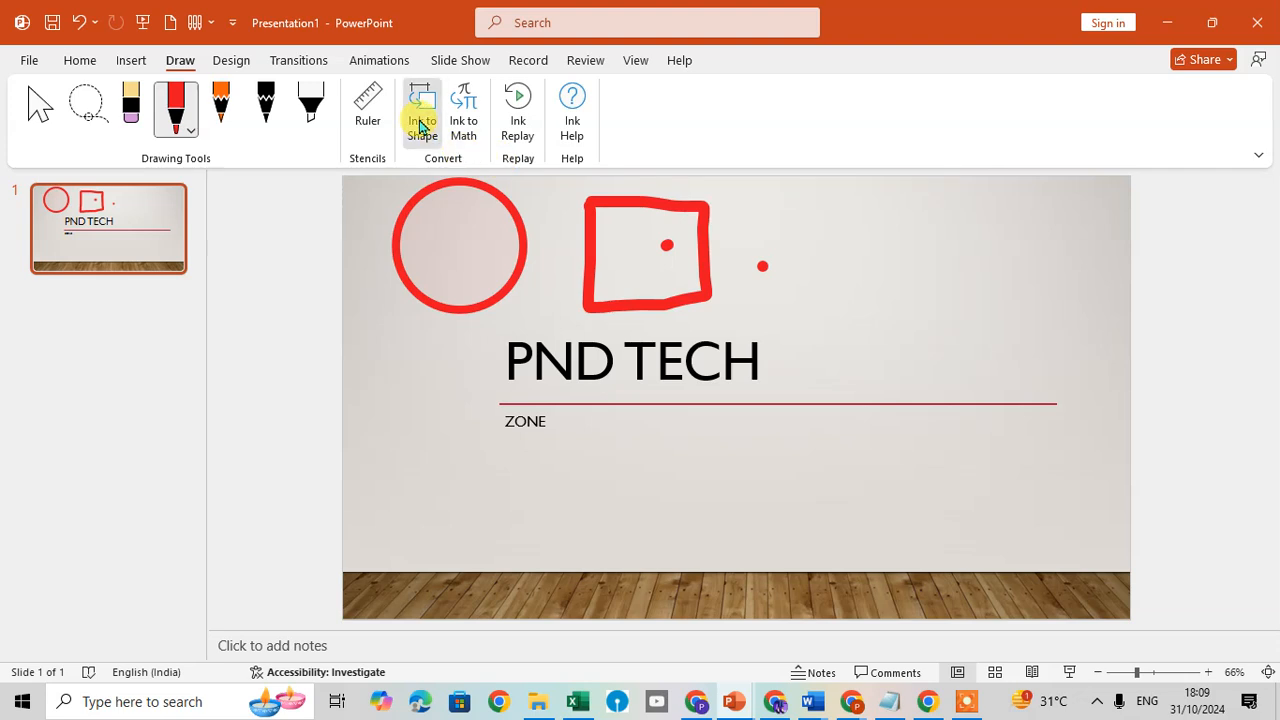
pyautogui.moveTo(820, 200); pyautogui.dragTo(950, 287)
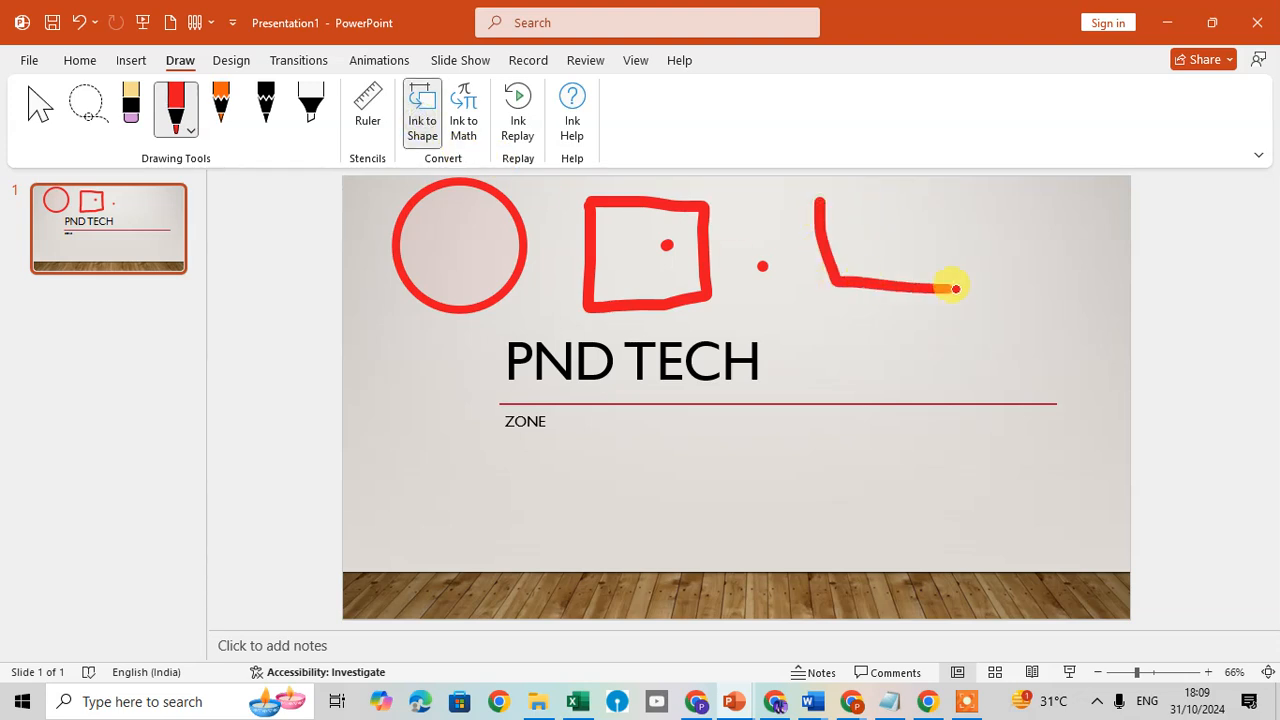
pyautogui.moveTo(950, 288); pyautogui.dragTo(815, 198)
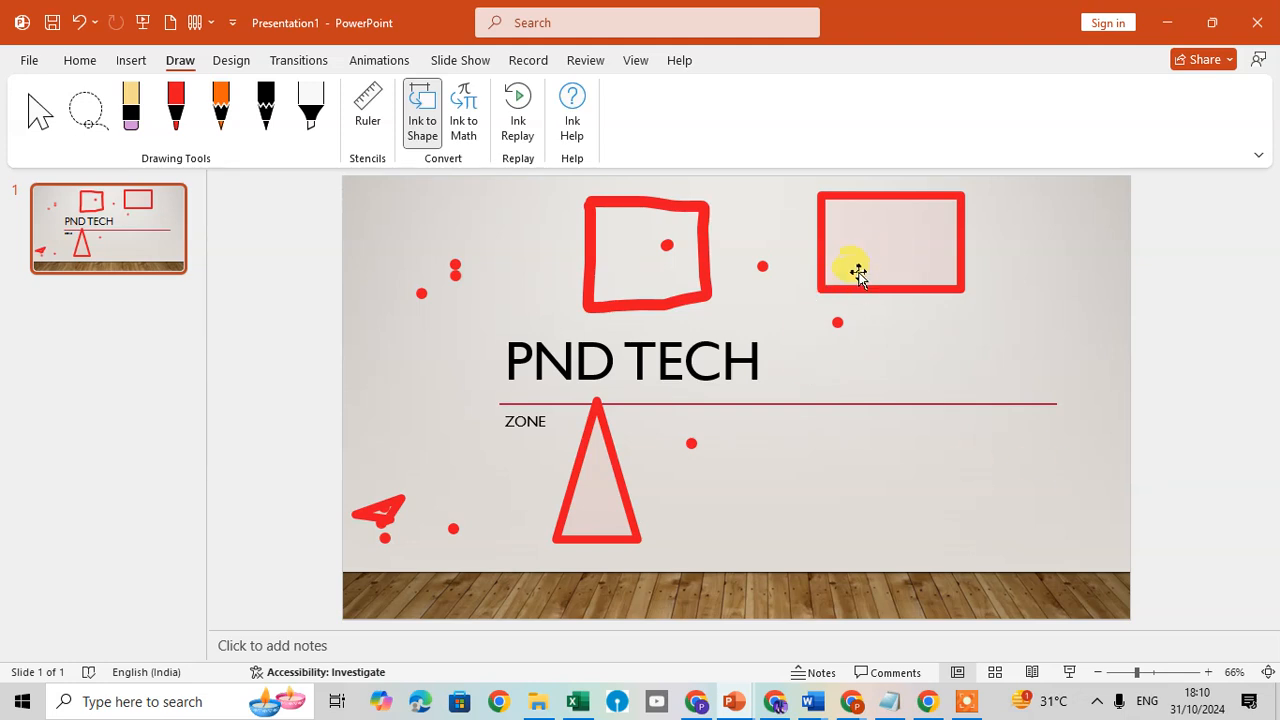
pyautogui.click(888, 245)
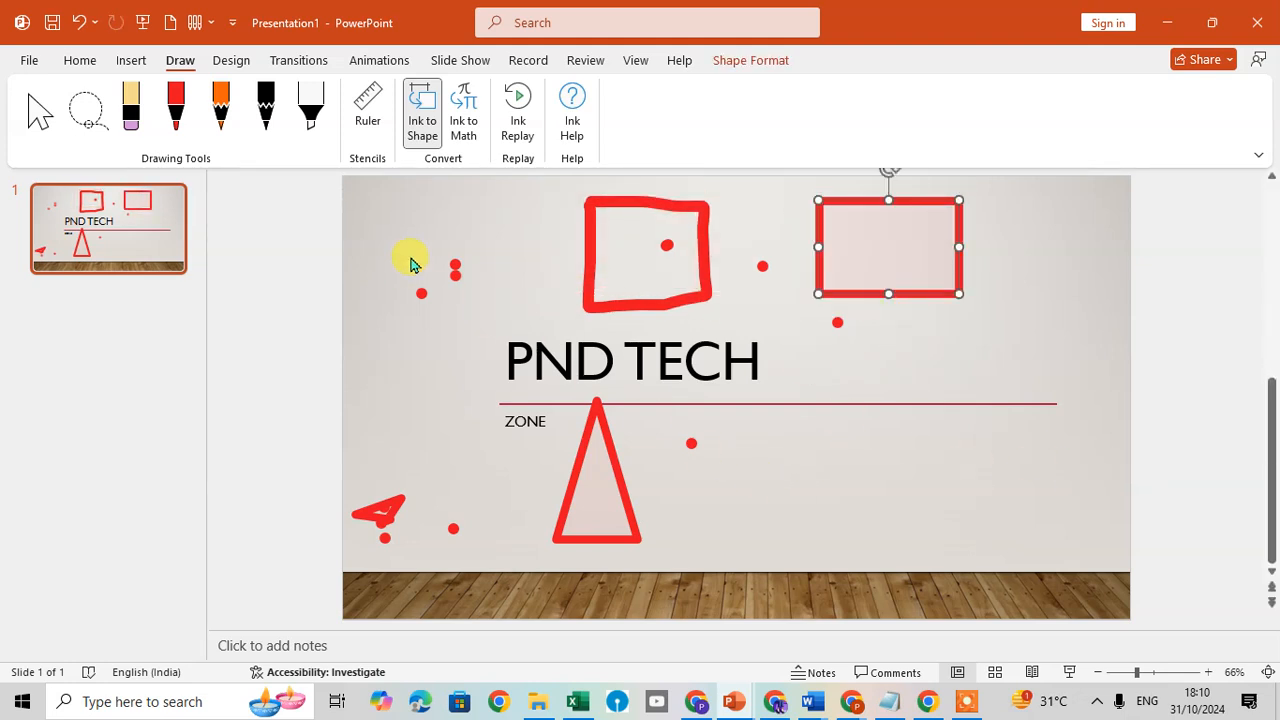
pyautogui.moveTo(898, 495)
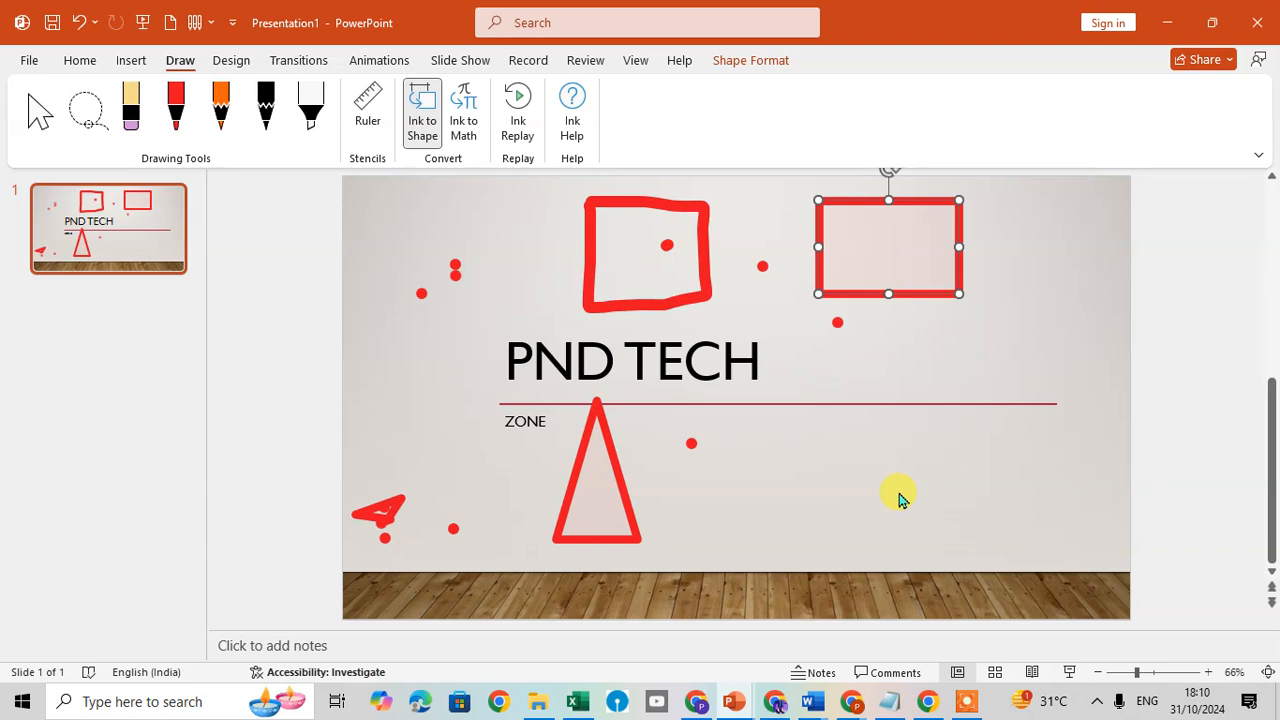
pyautogui.moveTo(888, 498)
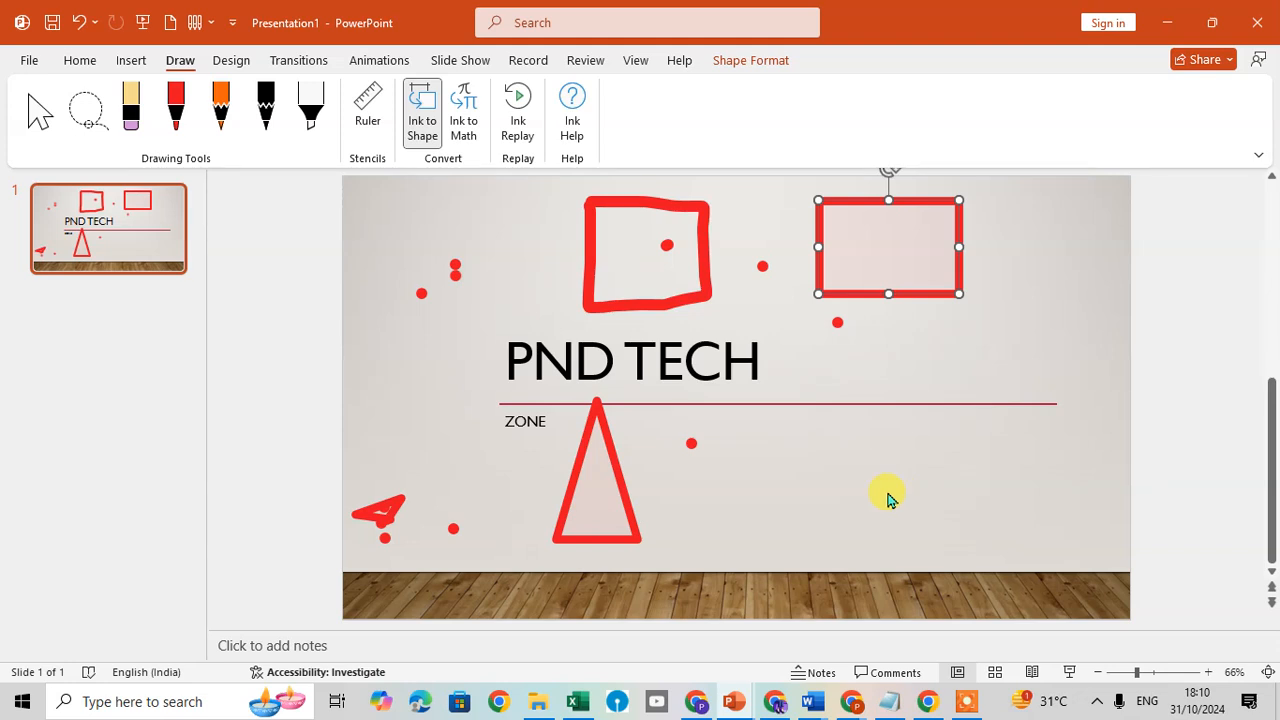